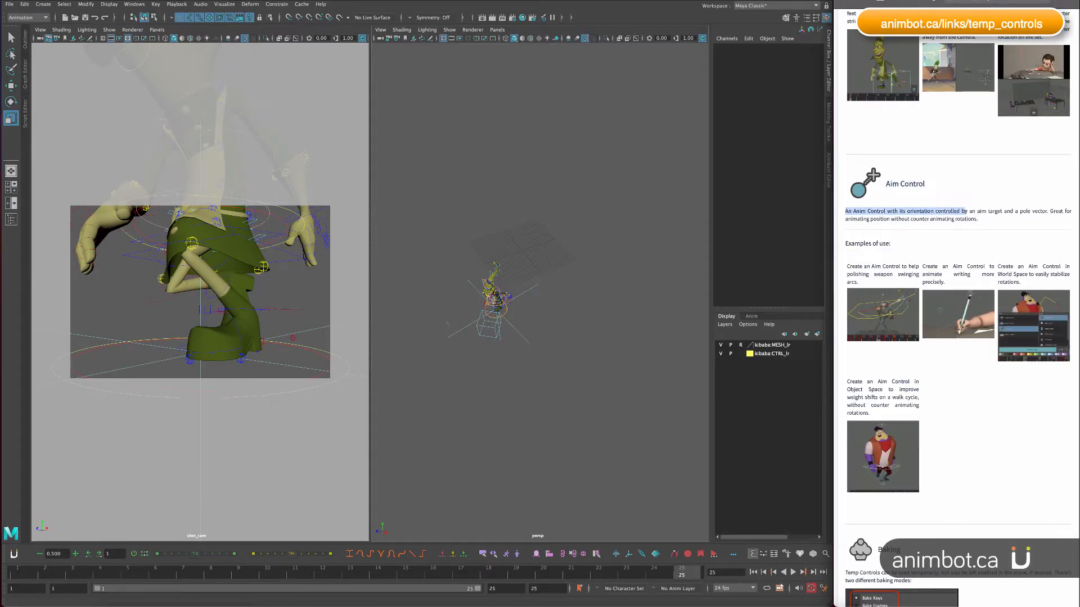
# Open the sword-swinging guard scene and select the guard's right arm IK control, guarda:r_arm_ik_ctrl.
pyautogui.scroll(-3)
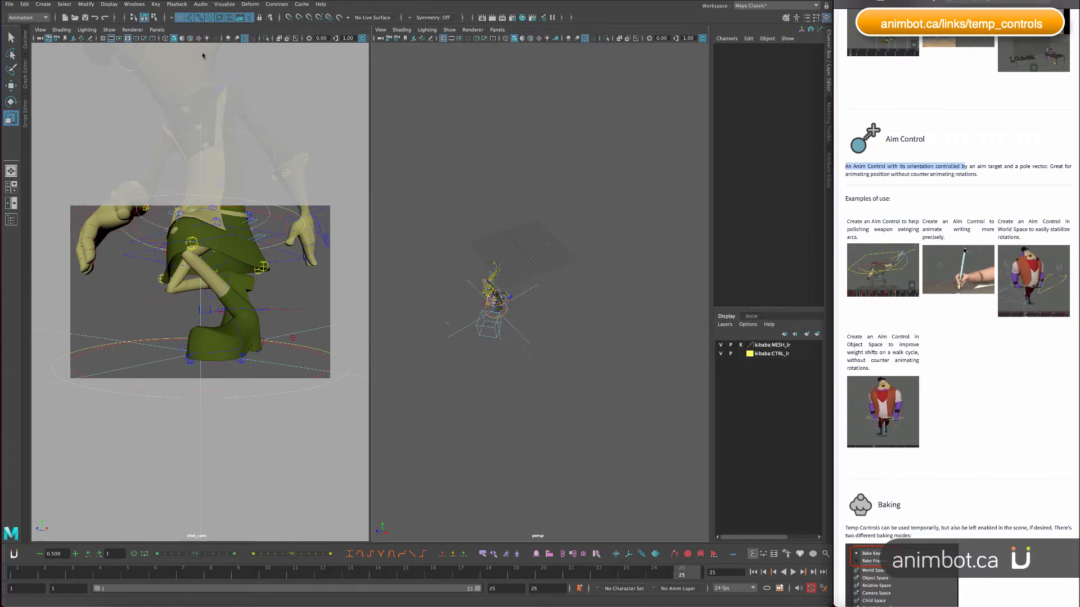
pyautogui.click(81, 17)
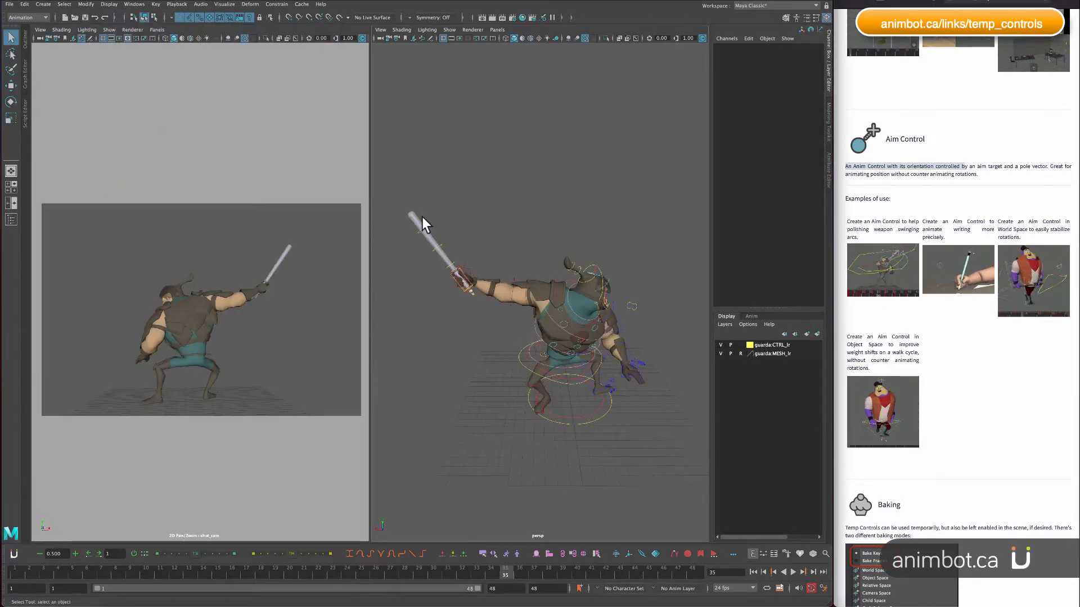
pyautogui.click(461, 283)
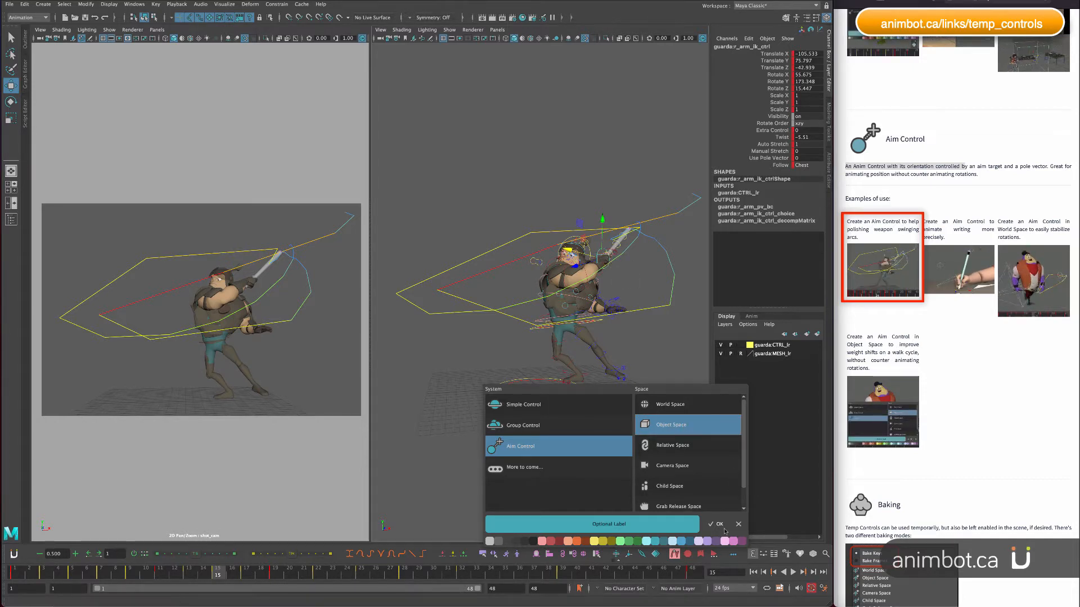
# Confirm the Object Space aim control, rotate and shrink the Aim_pre_setup locator, then finish with Done.
pyautogui.click(715, 524)
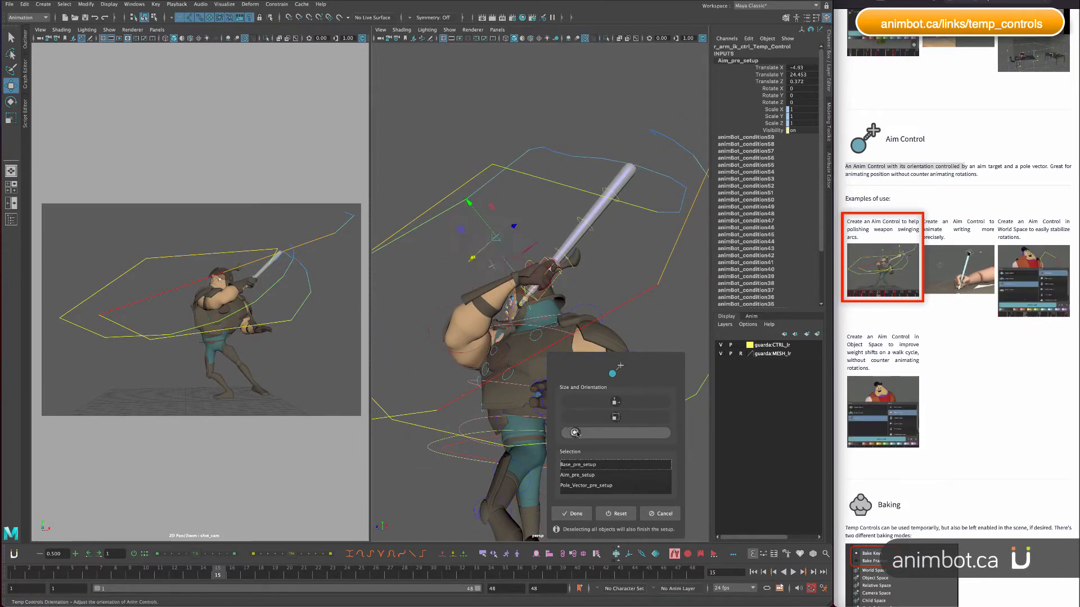
pyautogui.moveTo(575, 432); pyautogui.dragTo(622, 432)
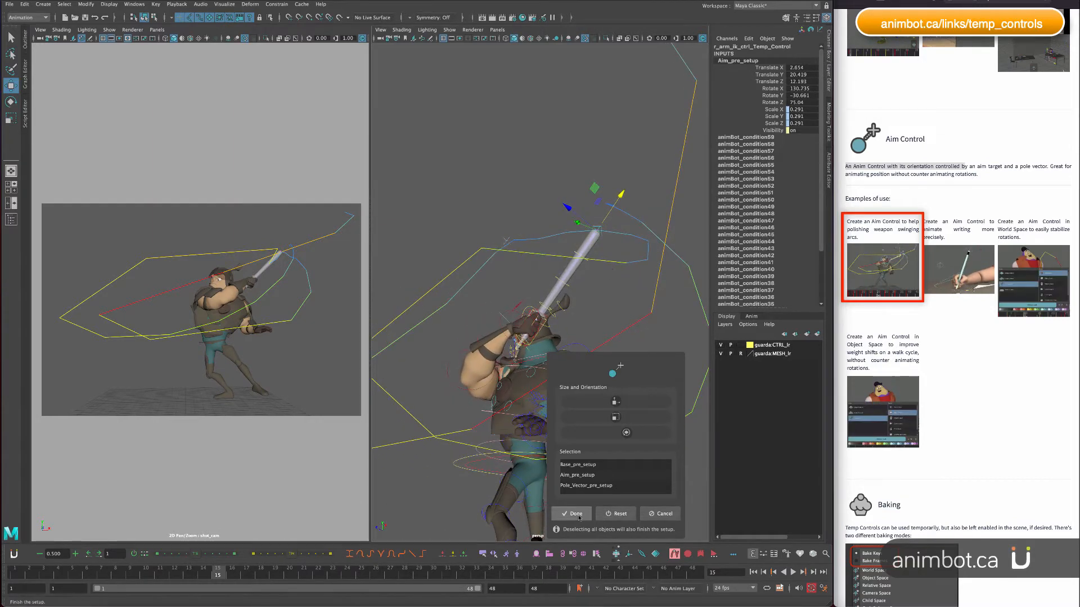
pyautogui.click(576, 513)
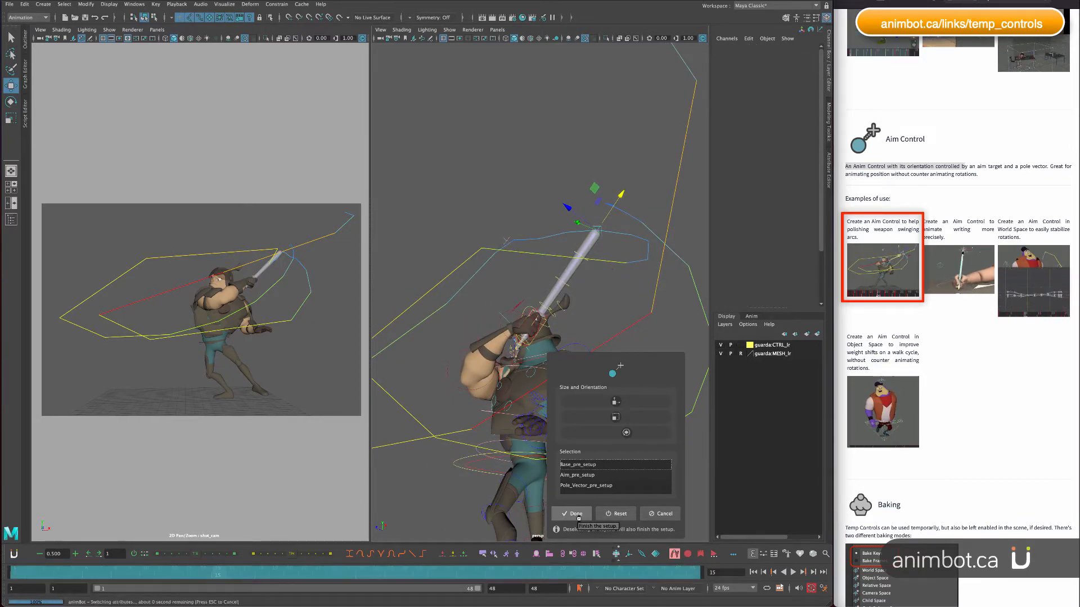
# Move r_arm_ik_ctrl_Aim_Ctrl on frames 15, 17 and 19 to reshape the sword swing.
pyautogui.click(571, 513)
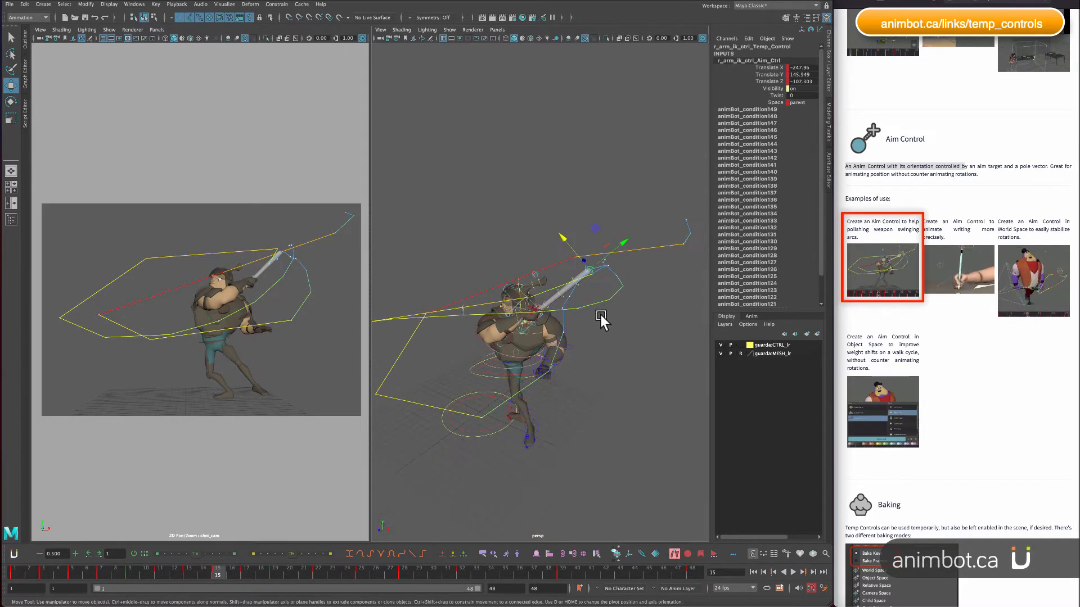
pyautogui.moveTo(603, 320); pyautogui.dragTo(612, 251)
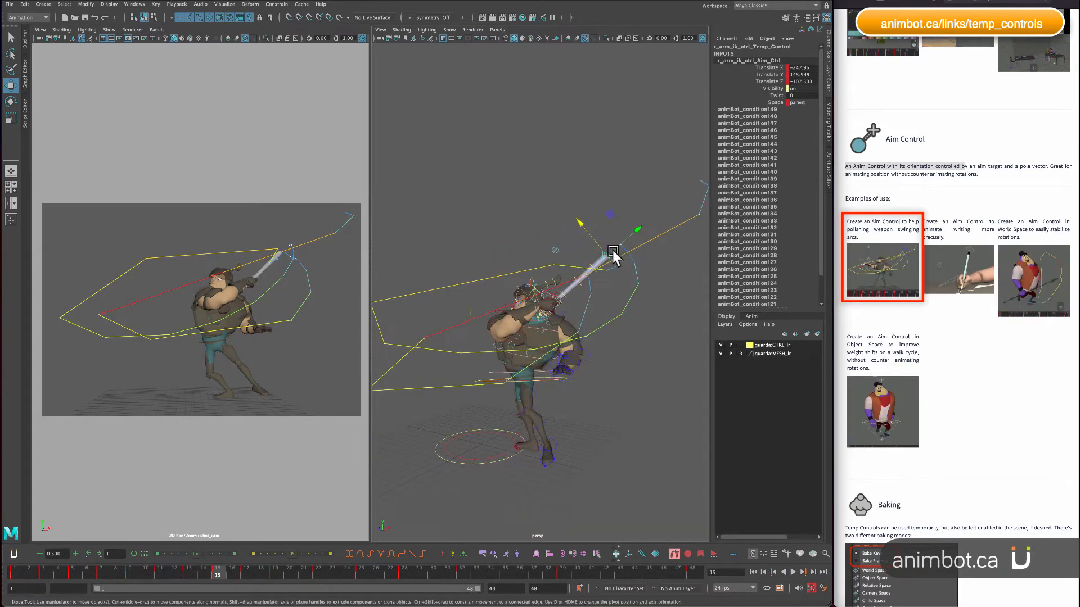
pyautogui.moveTo(613, 249); pyautogui.dragTo(608, 249)
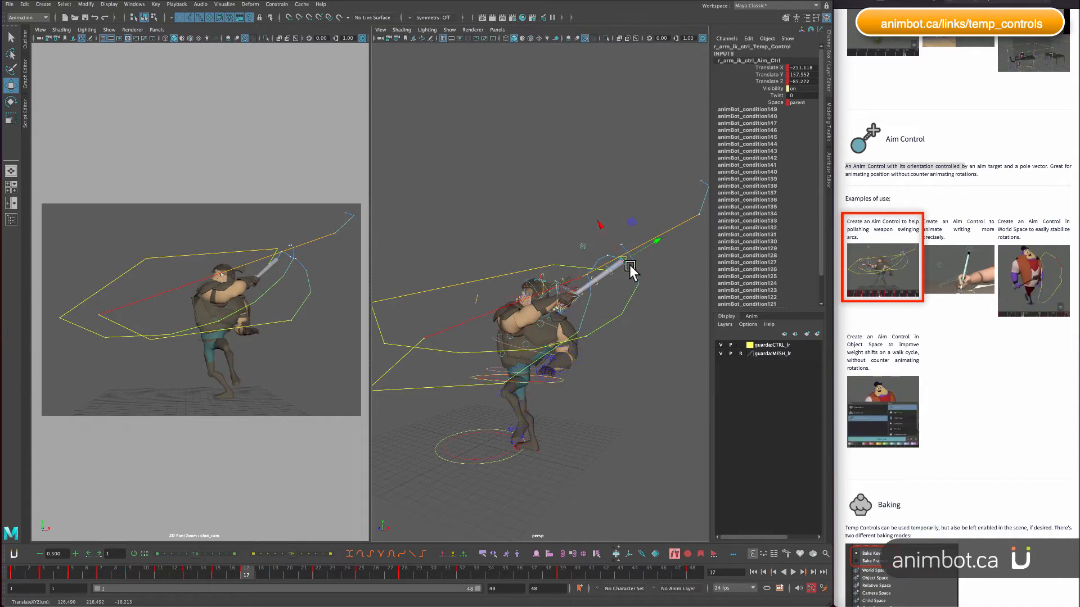
pyautogui.moveTo(630, 269); pyautogui.dragTo(613, 248)
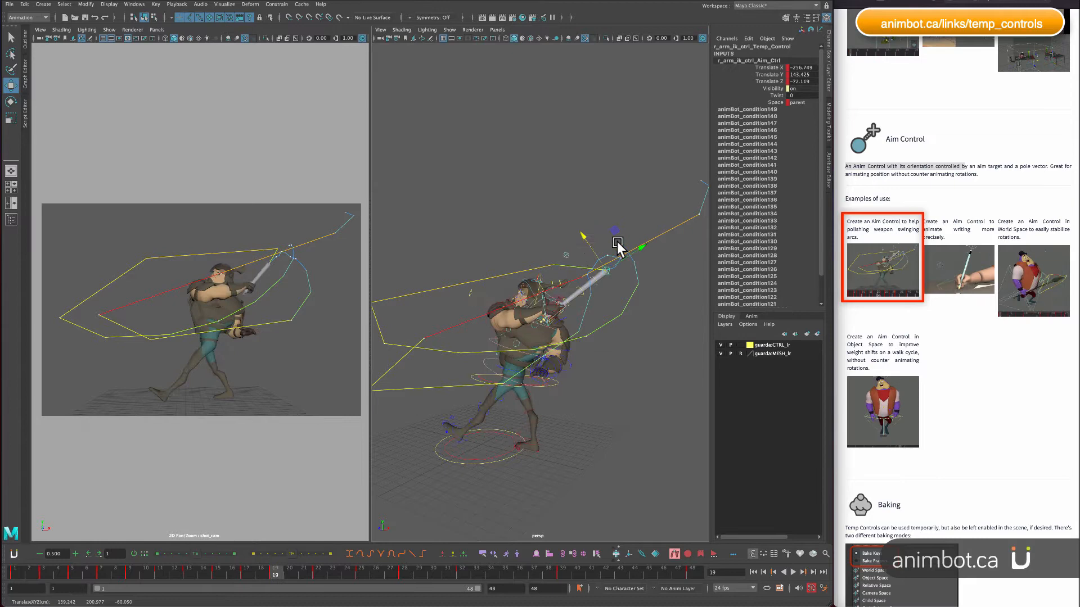
pyautogui.click(313, 575)
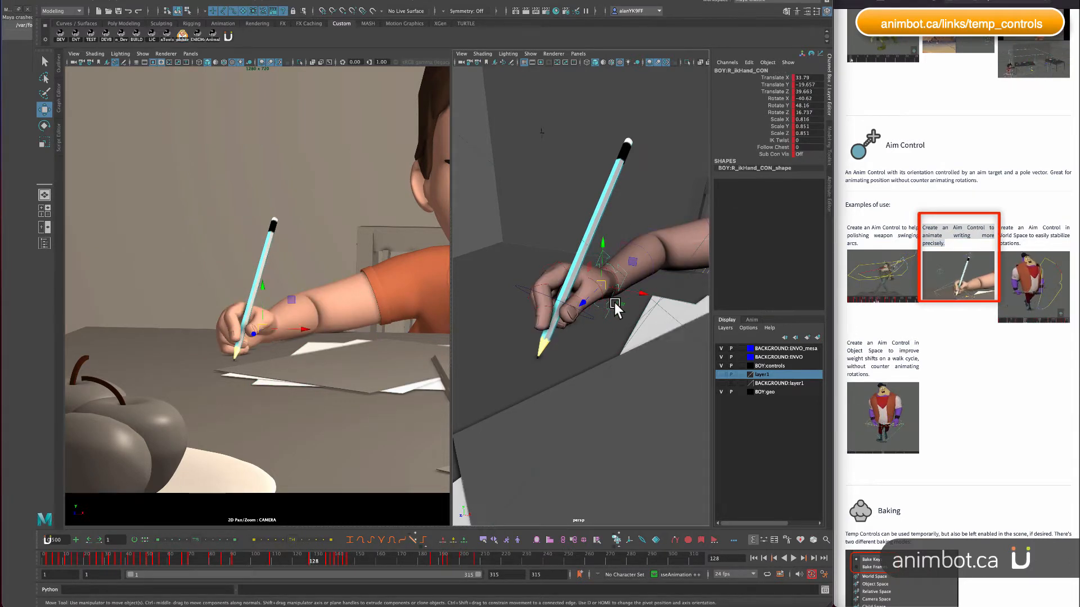
# Orbit to the boy's pencil hand and test-rotate BOY:R_ikHand_CON with the Rotate tool.
pyautogui.moveTo(616, 306); pyautogui.dragTo(601, 337)
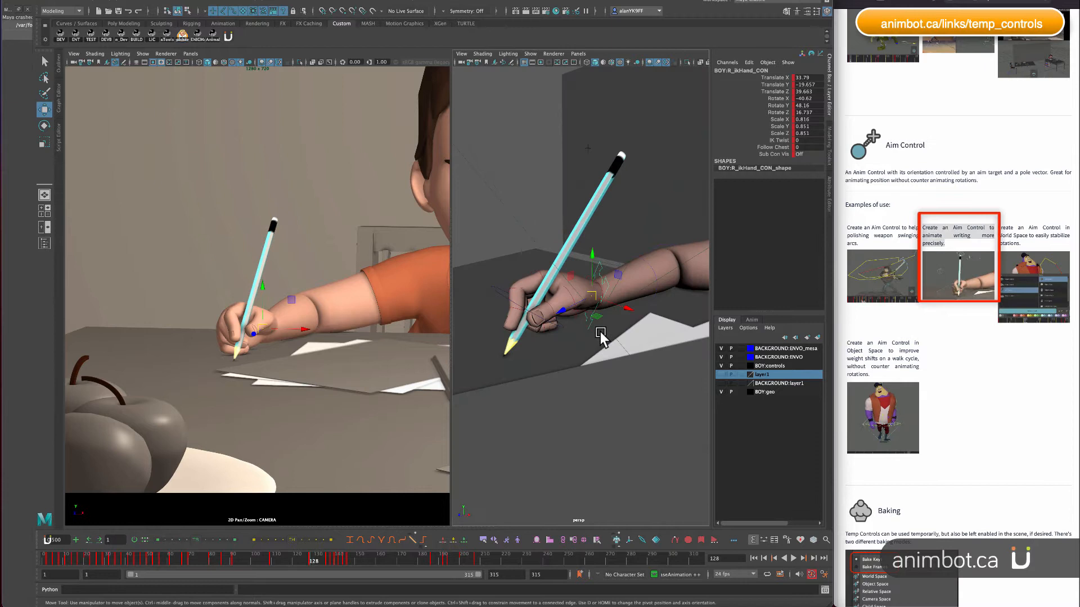
pyautogui.click(43, 125)
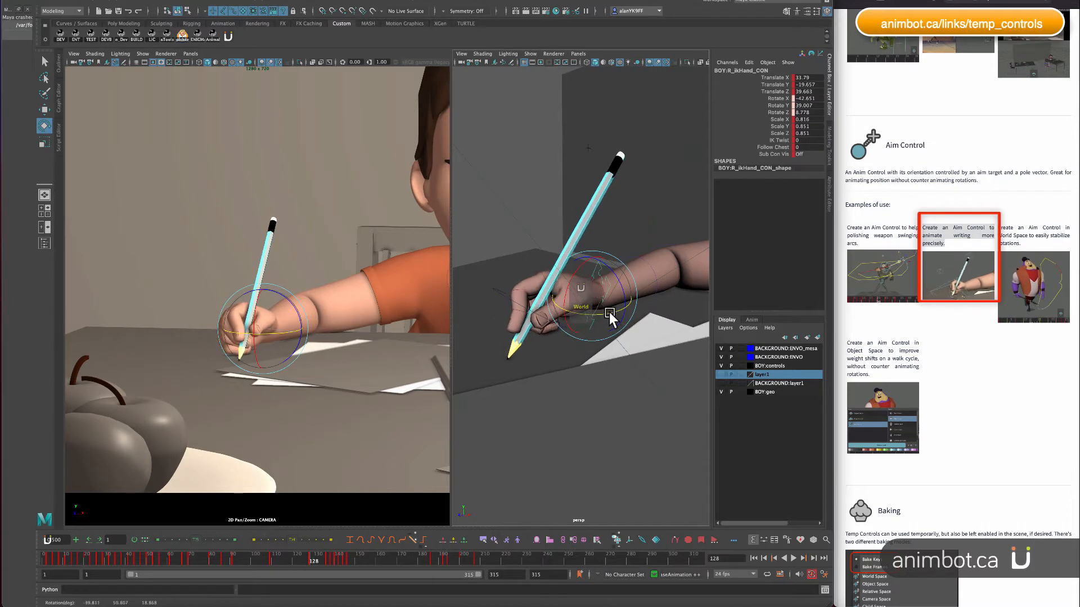
pyautogui.moveTo(610, 317); pyautogui.dragTo(506, 359)
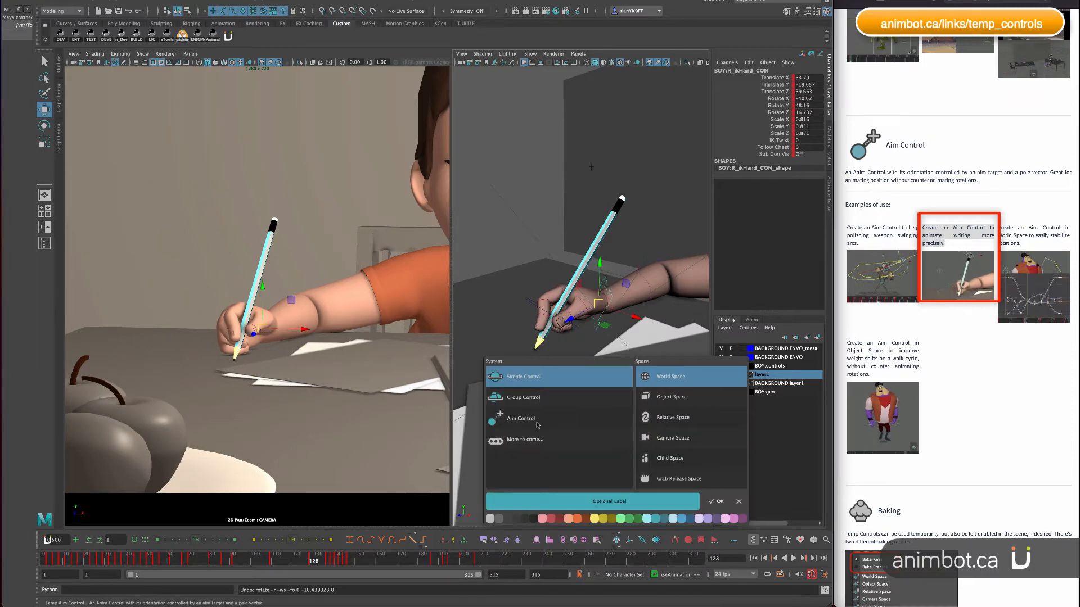
# Create an Object Space Aim Control on the boy's hand, check its pencil-tip target, and finish setup.
pyautogui.click(521, 417)
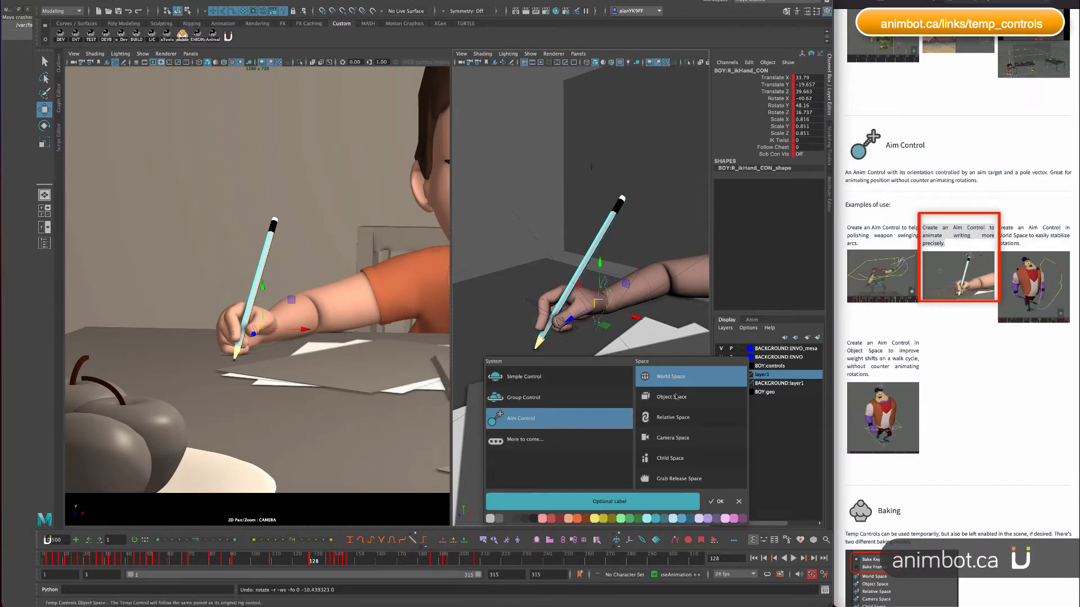
pyautogui.click(672, 396)
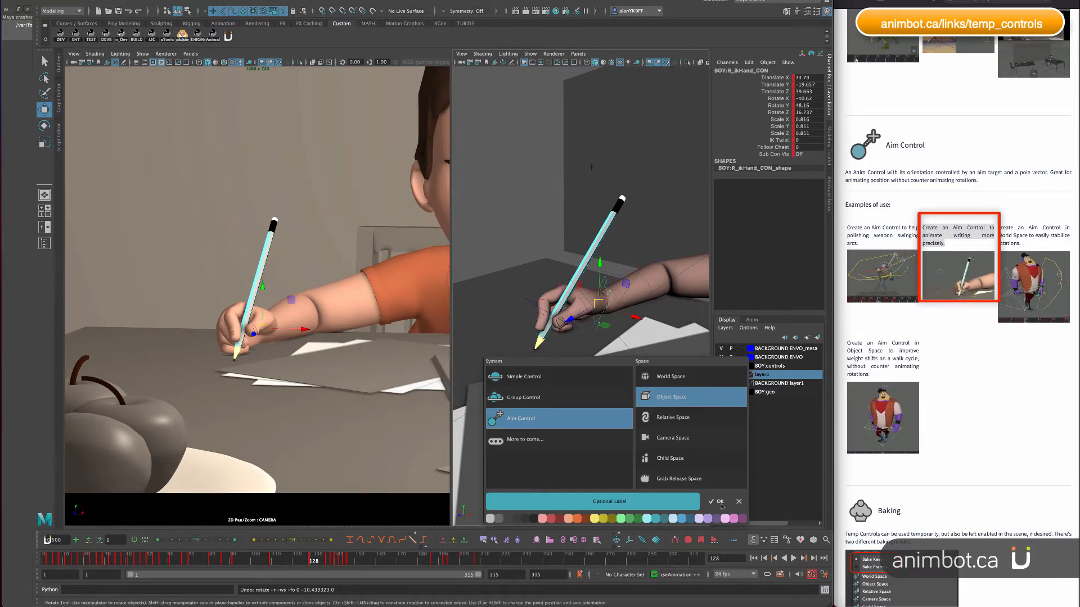
pyautogui.click(716, 501)
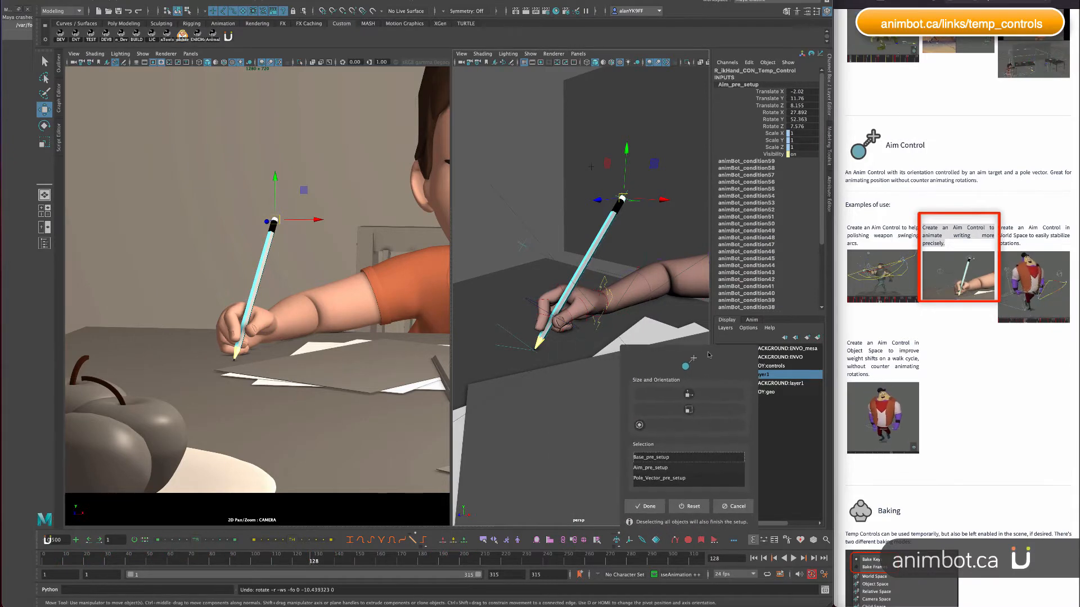
pyautogui.moveTo(619, 207); pyautogui.dragTo(575, 365)
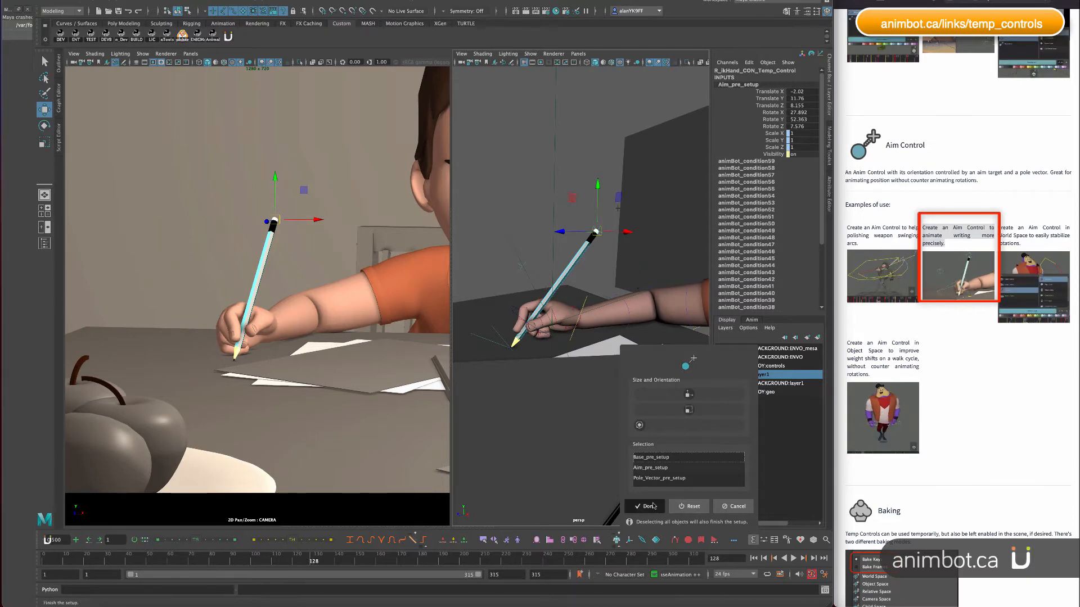
pyautogui.click(646, 507)
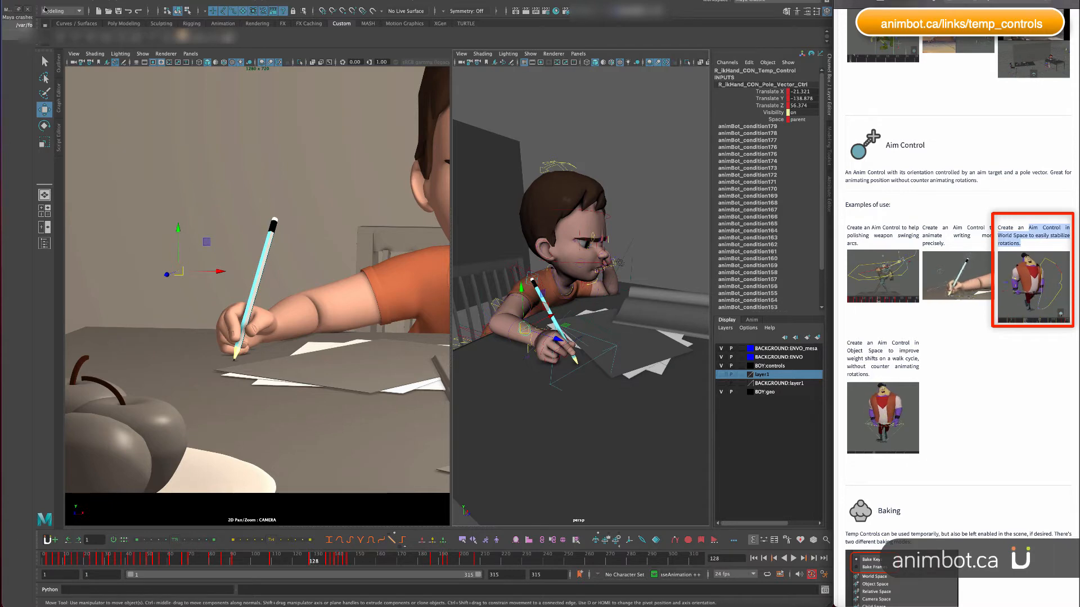
# Start opening another file, triggering the Save Changes prompt for the pencil scene.
pyautogui.click(97, 10)
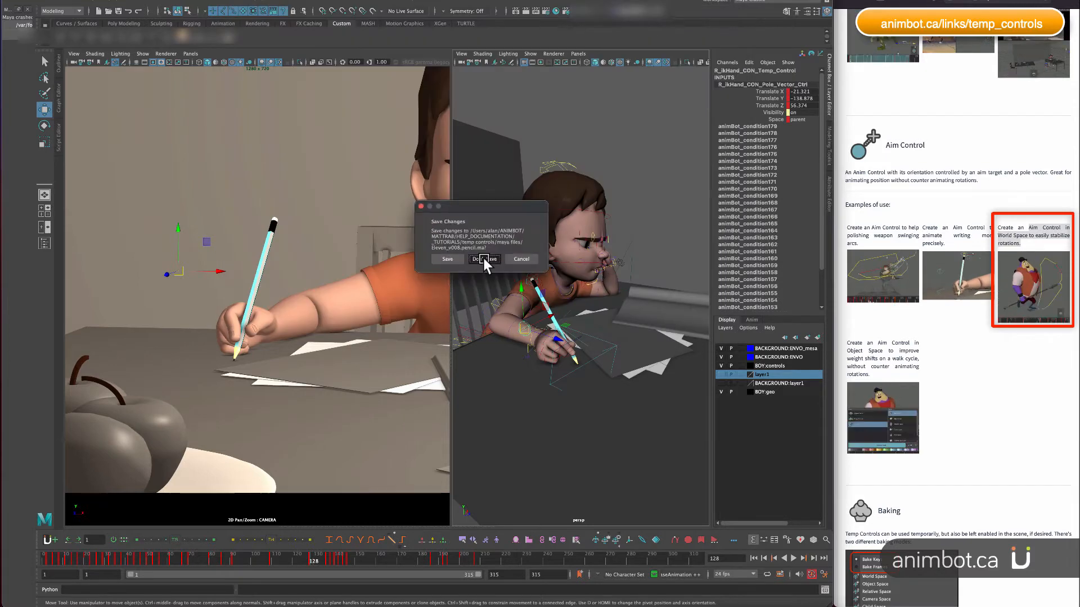
# Discard pencil-scene changes, select the spear character's arm control, and bring up Create Temp Control options.
pyautogui.click(484, 258)
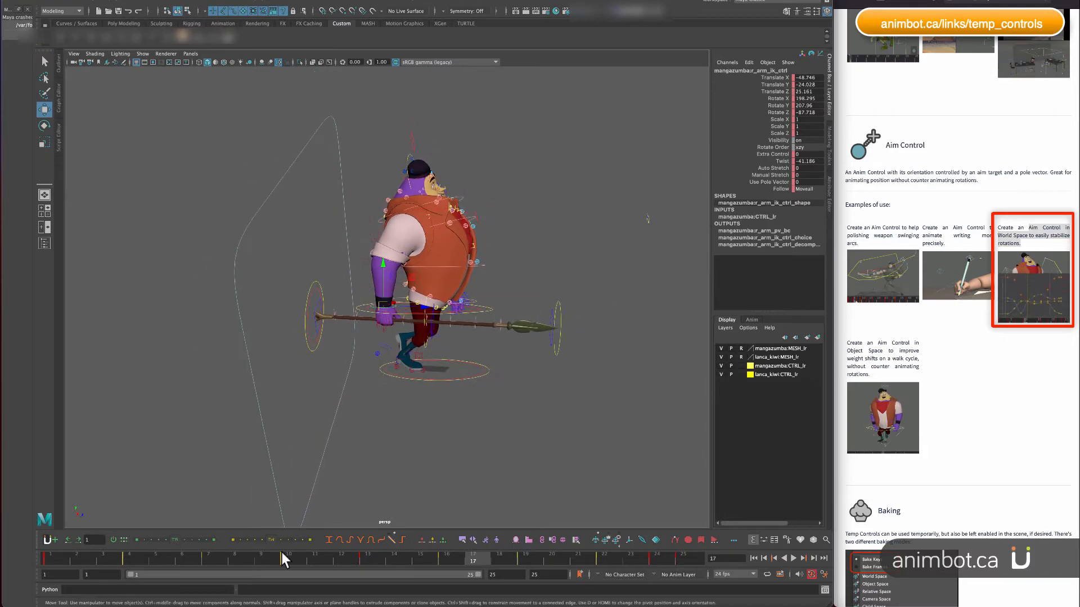
pyautogui.click(371, 559)
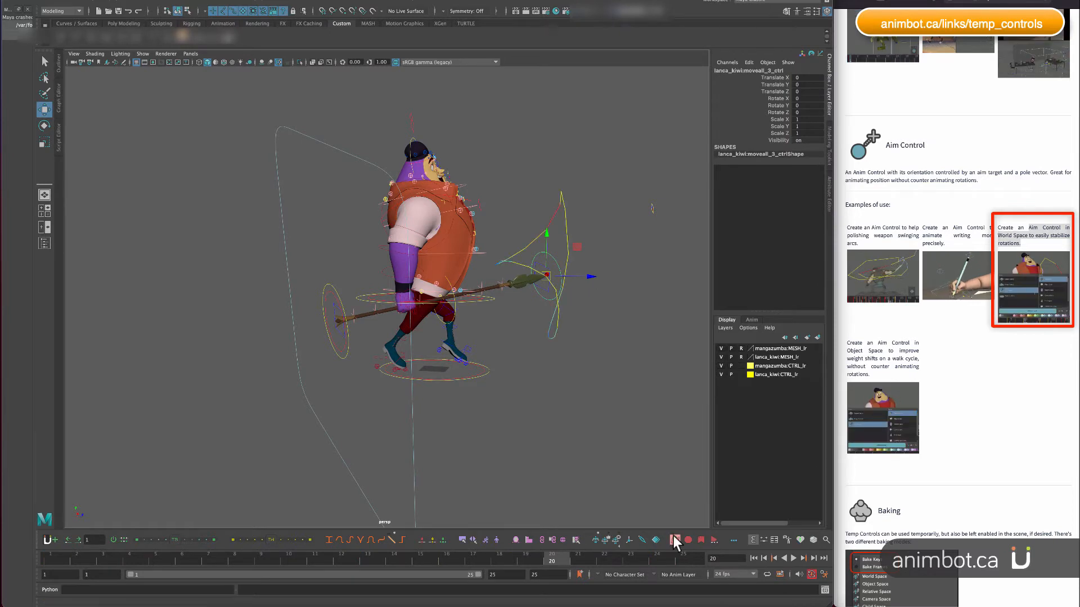
pyautogui.moveTo(678, 544); pyautogui.dragTo(561, 365)
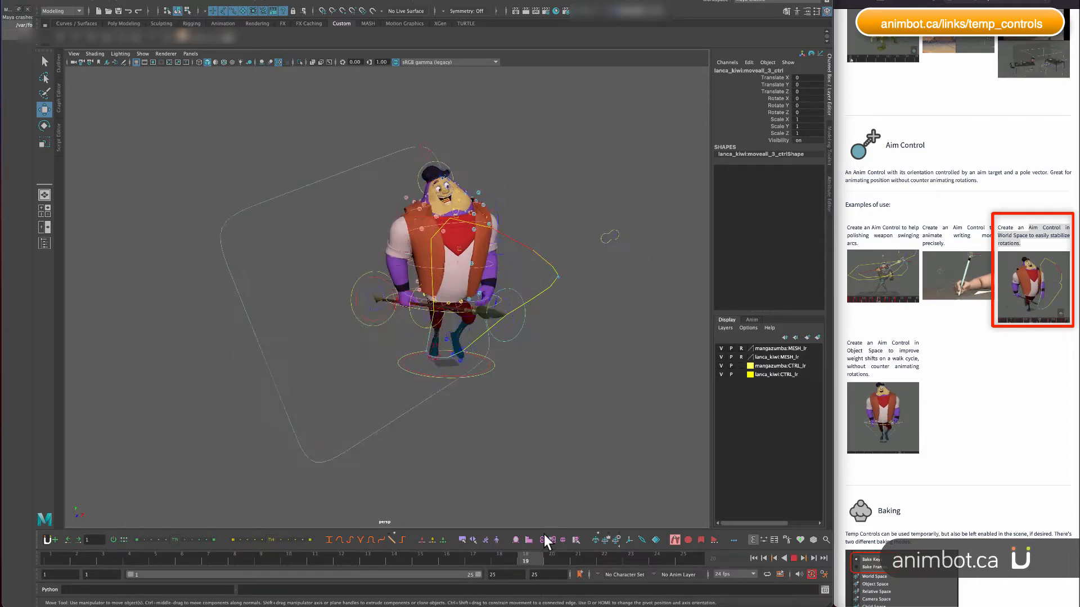
pyautogui.click(603, 558)
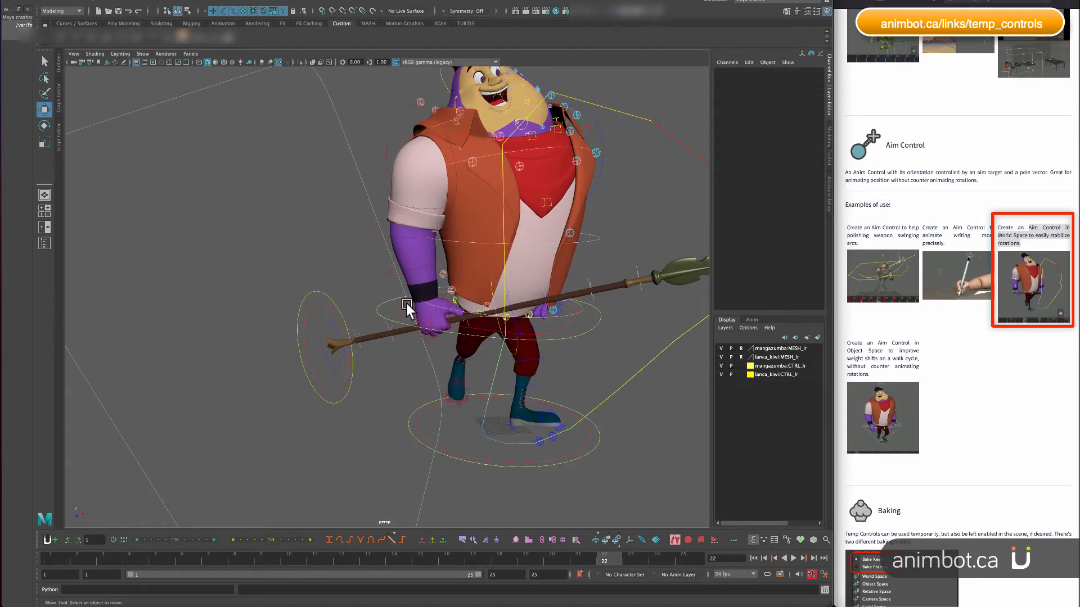
pyautogui.moveTo(406, 307); pyautogui.dragTo(444, 293)
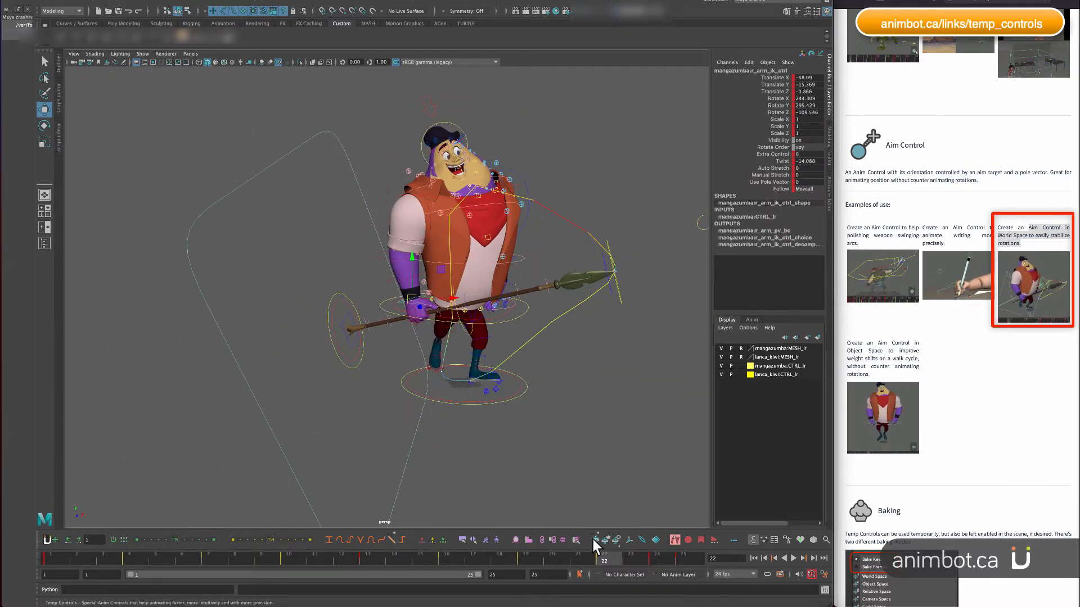
pyautogui.click(595, 540)
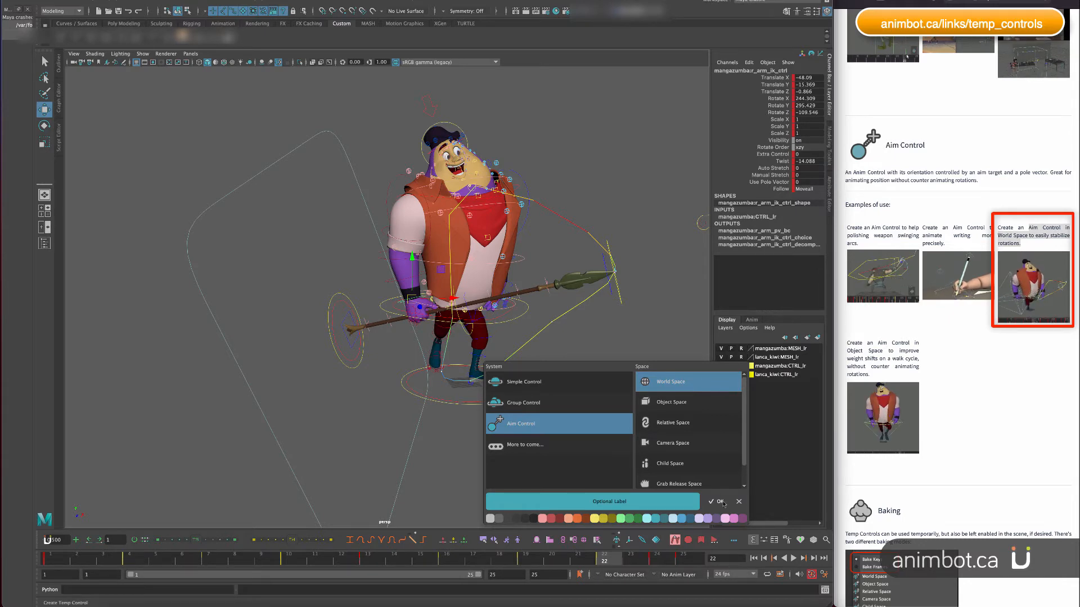
# Create the world-space Aim Control on the spear hand, adjust its orientation, enlarge it, and finish setup.
pyautogui.click(715, 501)
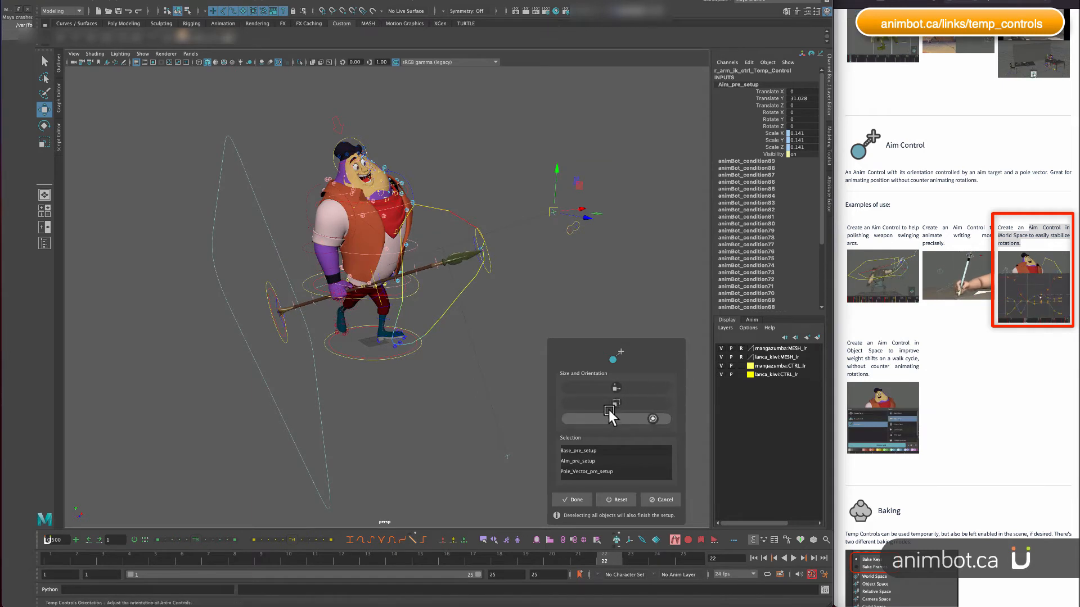
pyautogui.moveTo(610, 403); pyautogui.dragTo(620, 403)
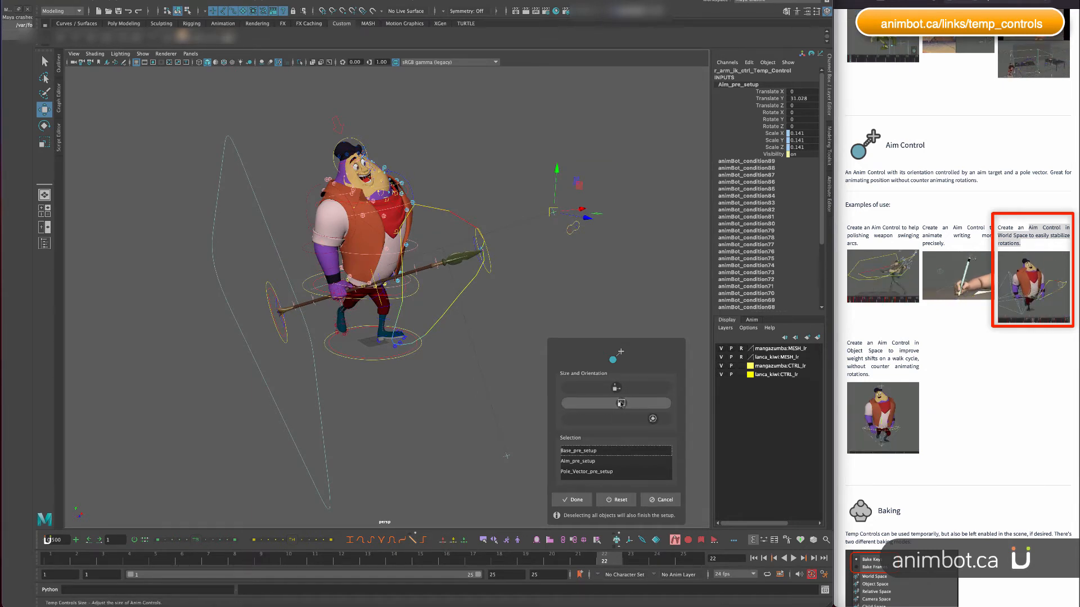
pyautogui.moveTo(620, 403); pyautogui.dragTo(589, 387)
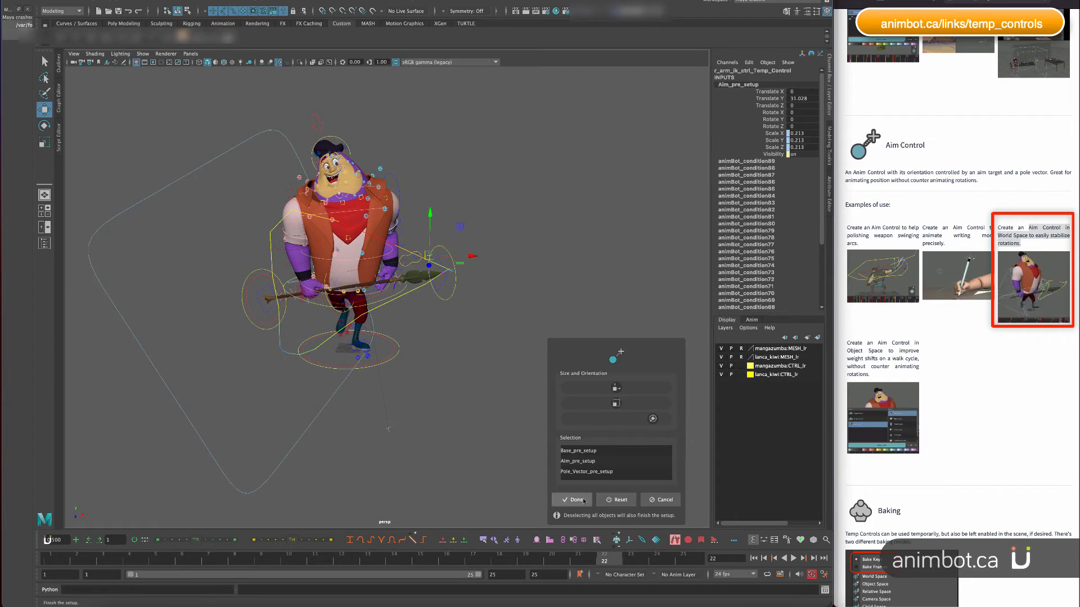
pyautogui.click(573, 499)
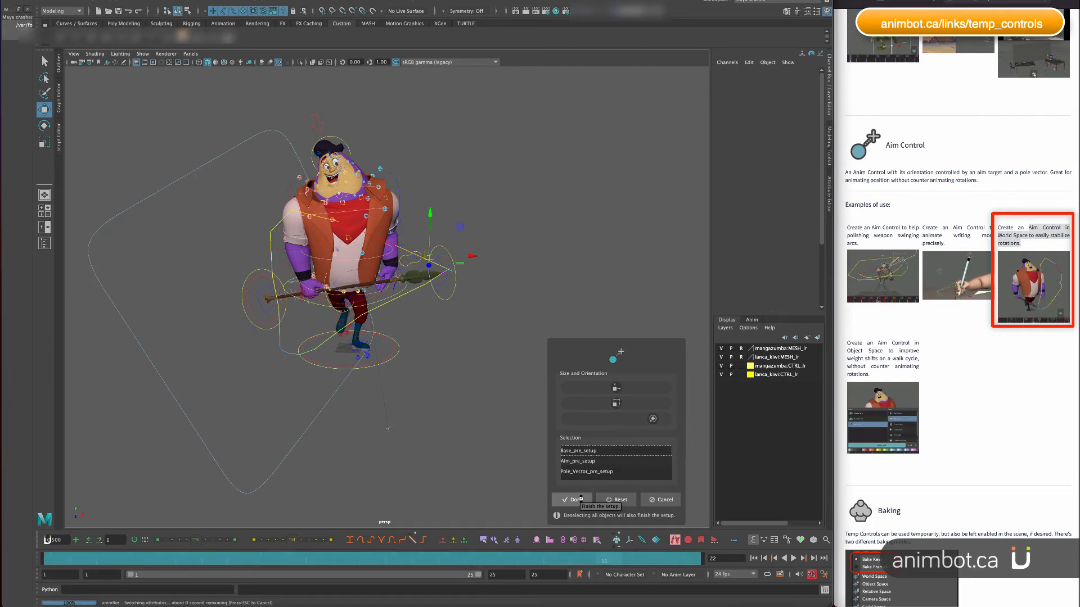
# Move and rotate the spear hand's temp control, then change the current frame.
pyautogui.click(569, 499)
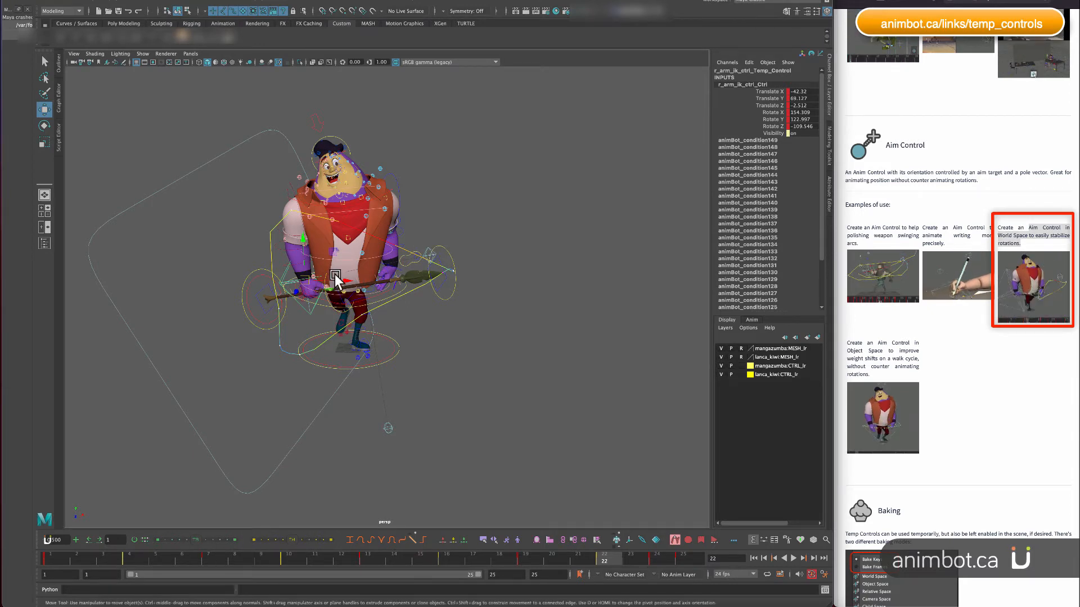
pyautogui.moveTo(338, 282); pyautogui.dragTo(324, 237)
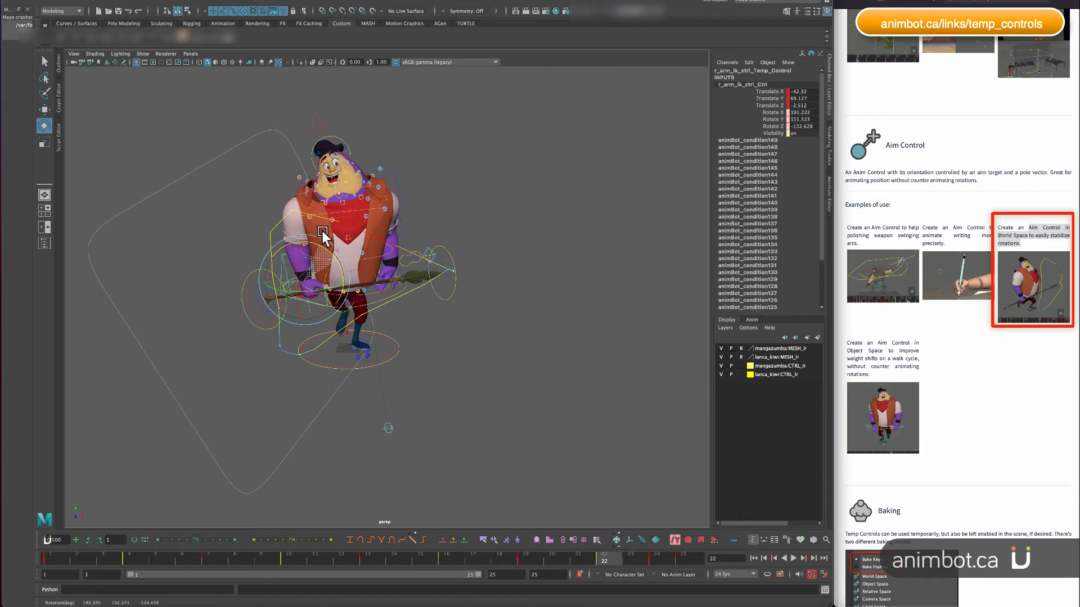
pyautogui.moveTo(323, 232); pyautogui.dragTo(429, 248)
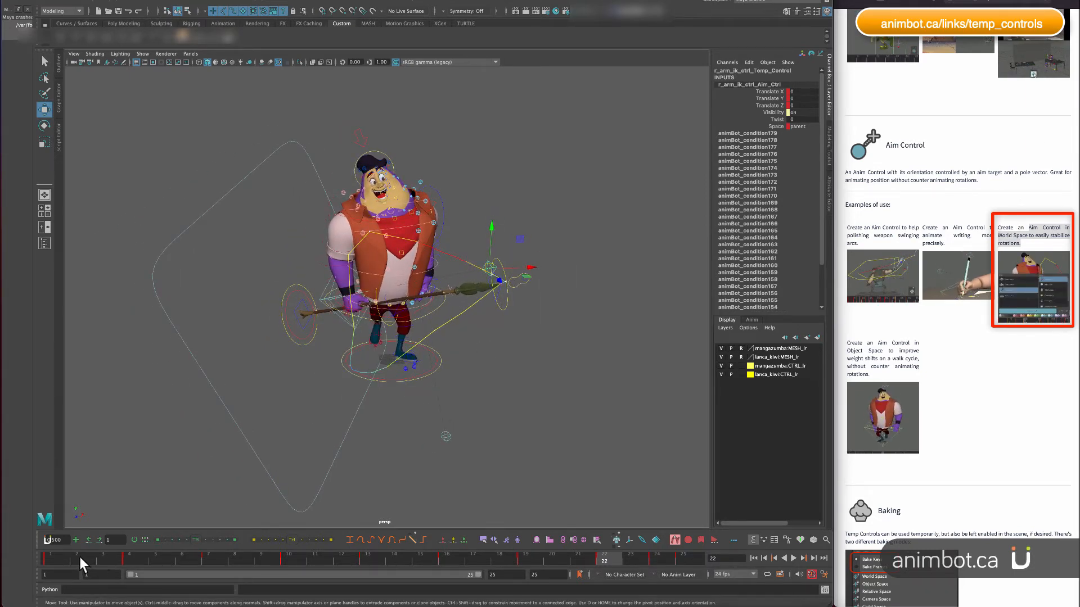
pyautogui.click(261, 558)
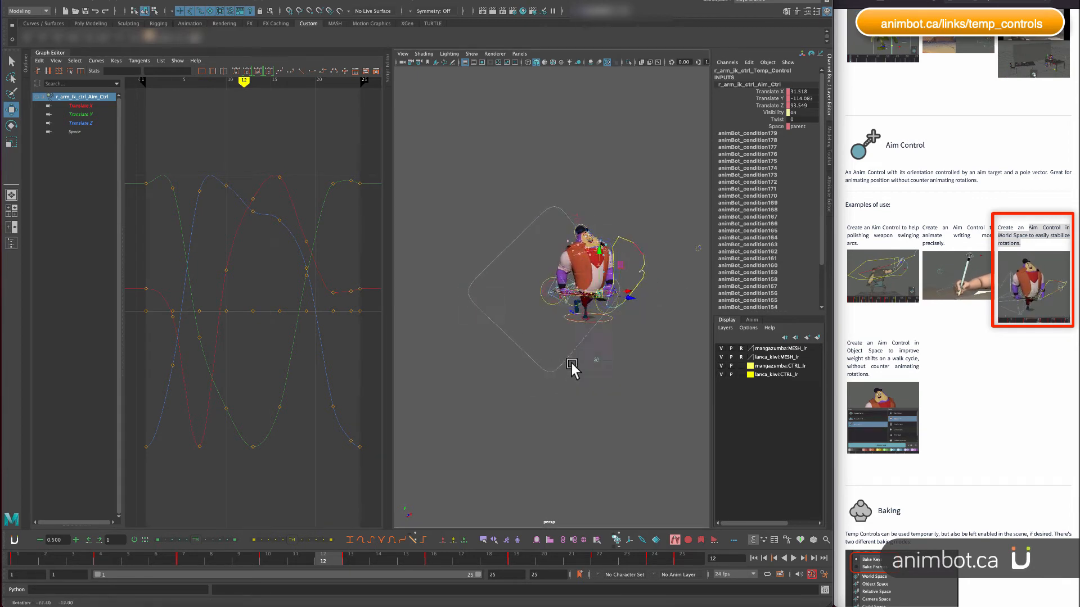
# Select the Aim_Ctrl's Translate X, Y and Z curves and scale them vertically toward zero.
pyautogui.click(80, 114)
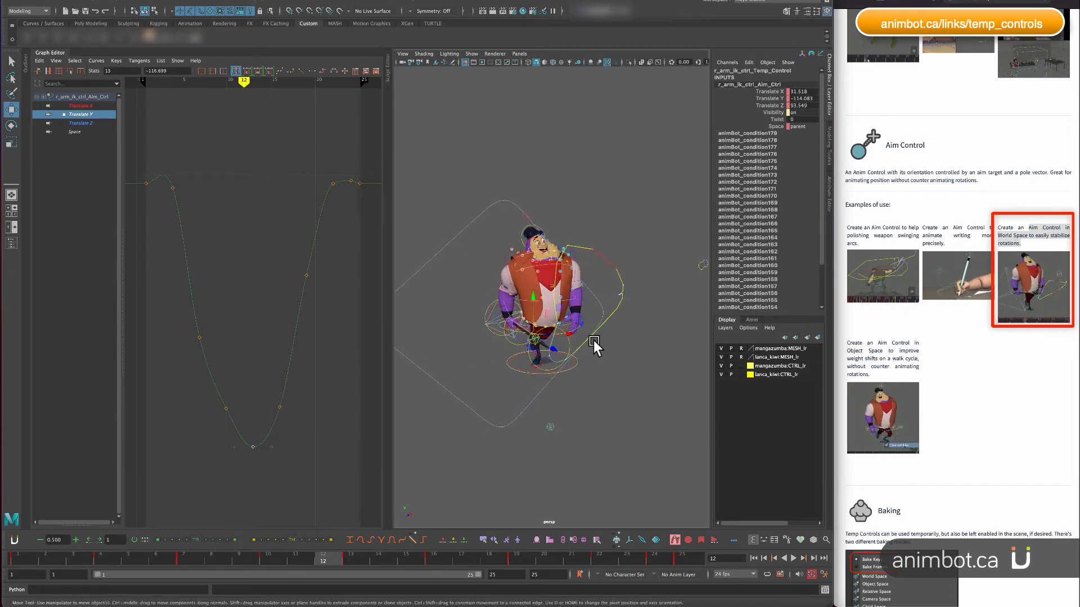
pyautogui.click(79, 105)
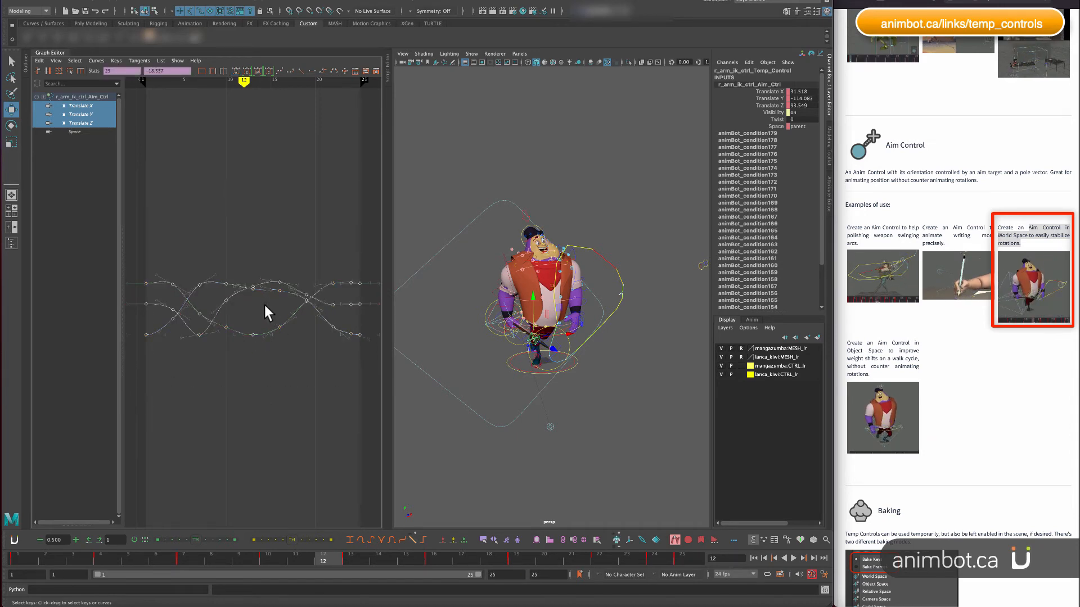
pyautogui.moveTo(267, 312); pyautogui.dragTo(244, 315)
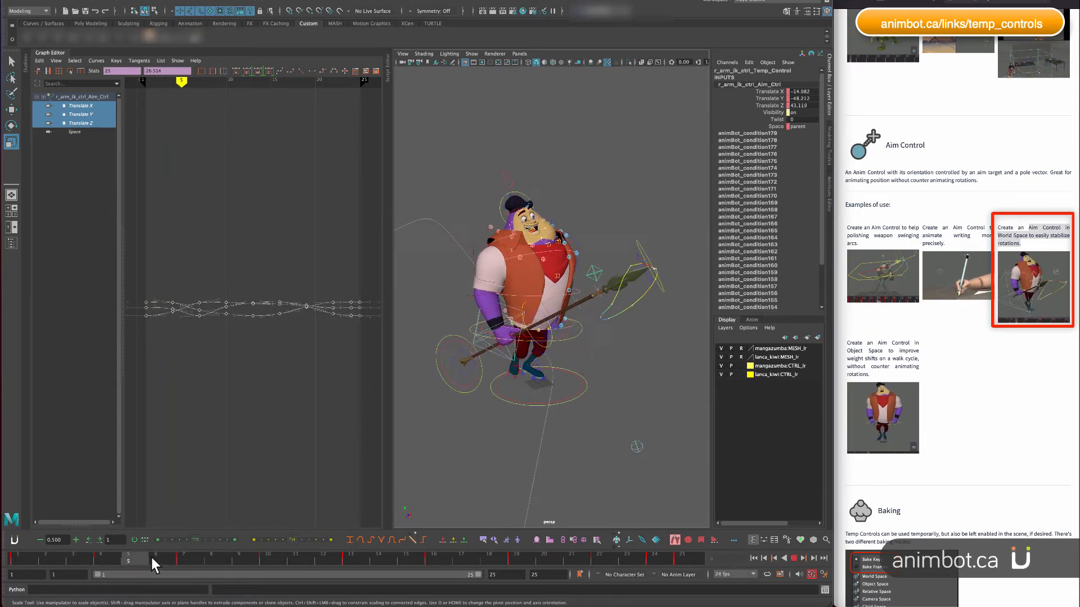
# Scrub to a new frame and drag the Aim_Ctrl left to redirect the spear hand.
pyautogui.click(824, 558)
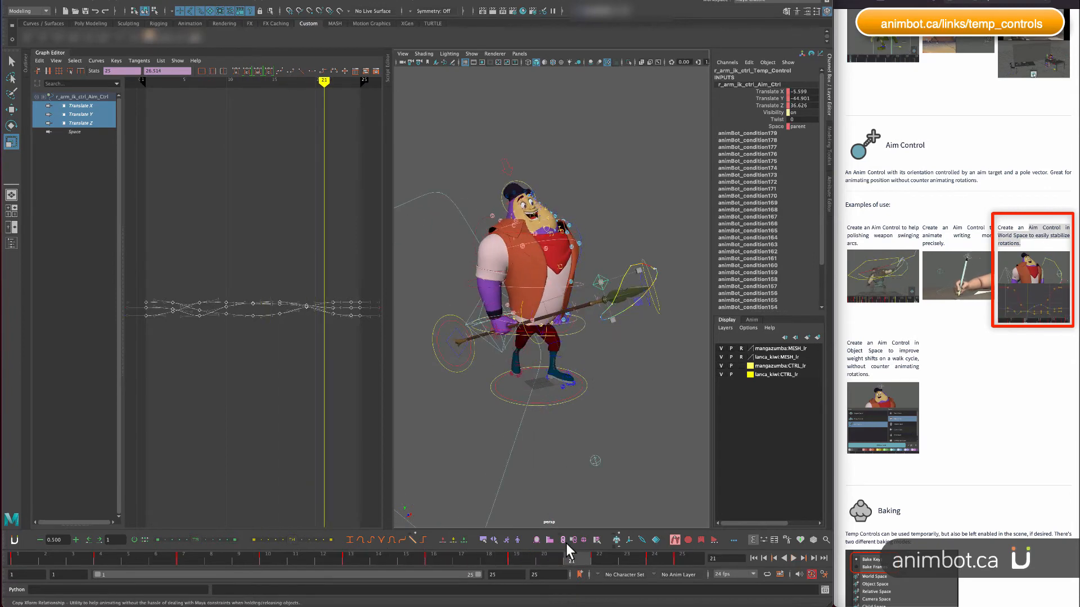
pyautogui.click(519, 558)
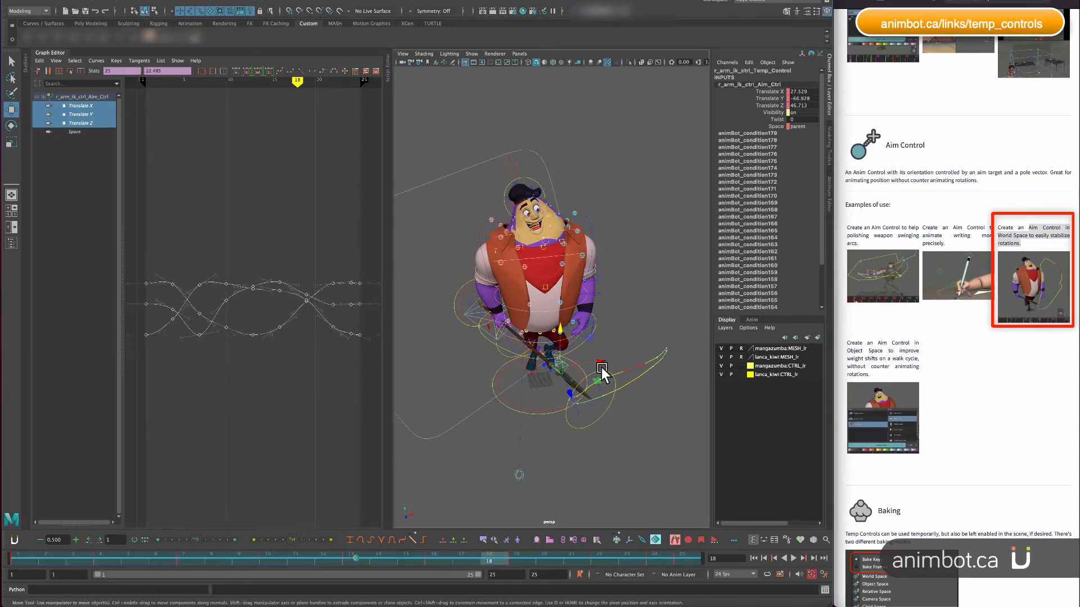
pyautogui.moveTo(602, 365); pyautogui.dragTo(580, 365)
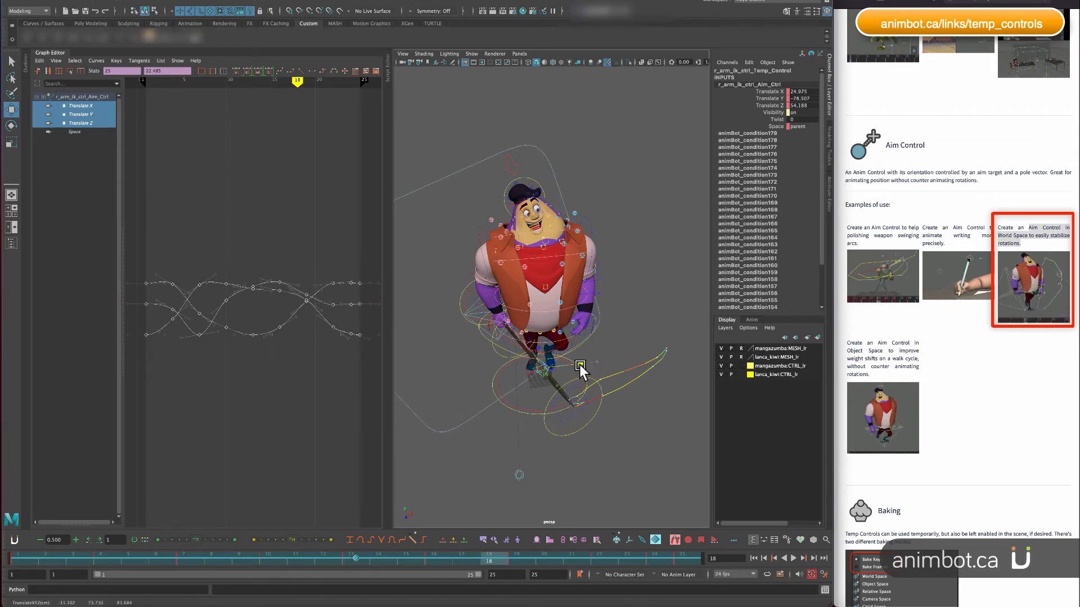
pyautogui.moveTo(581, 365); pyautogui.dragTo(558, 365)
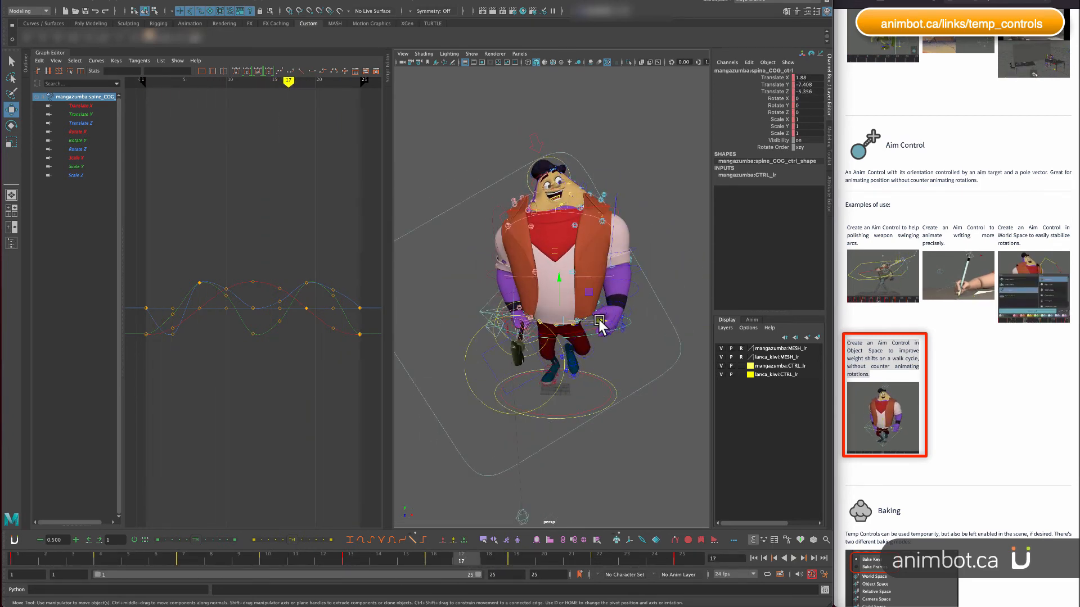
# Drag the spine_COG control up, back down, and sideways to test the hips' weight shift.
pyautogui.moveTo(598, 322); pyautogui.dragTo(557, 223)
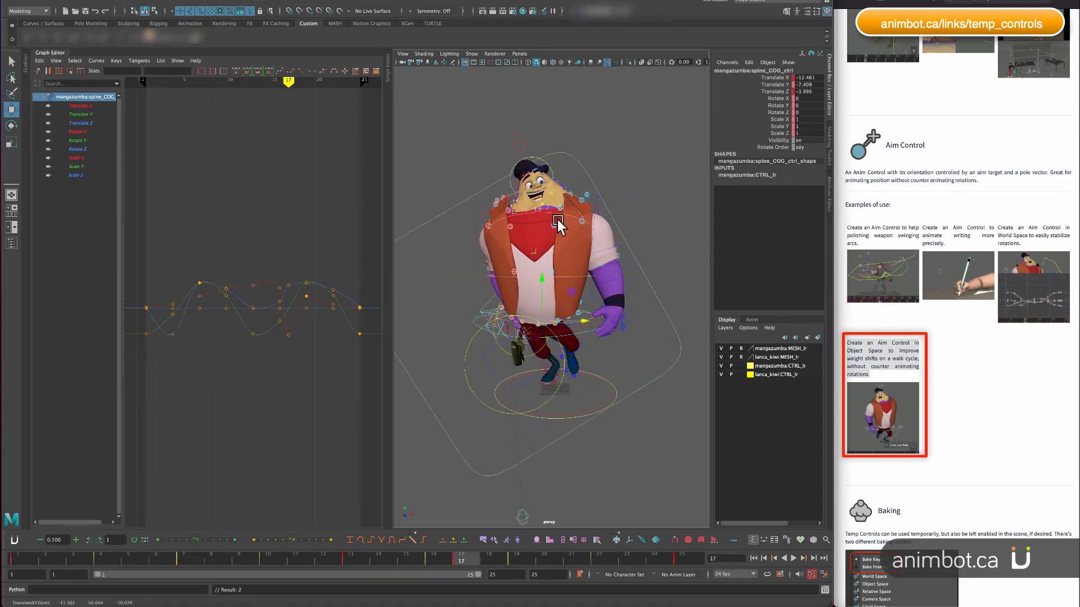
pyautogui.moveTo(558, 224); pyautogui.dragTo(589, 324)
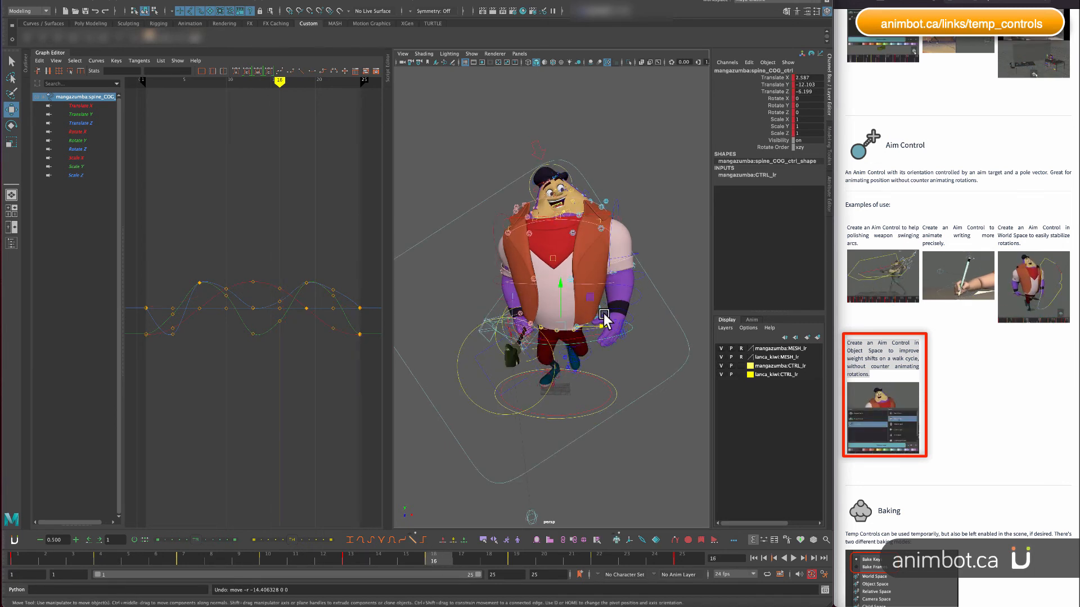
pyautogui.moveTo(605, 318); pyautogui.dragTo(577, 310)
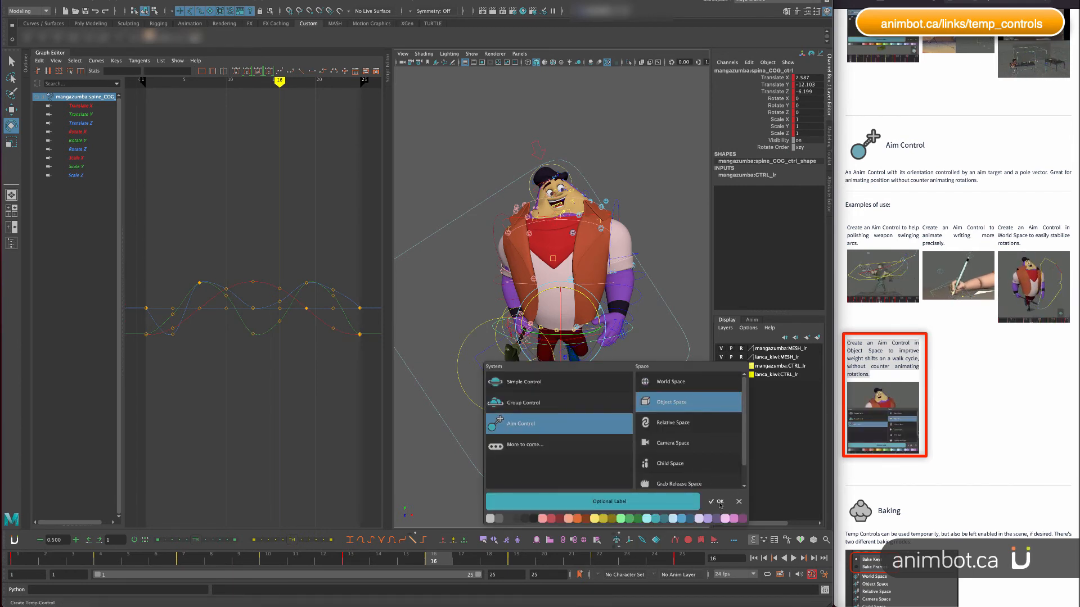
# Confirm the Object Space Aim Control for the hips, finish setup, and select the new Aim_Ctrl.
pyautogui.click(716, 501)
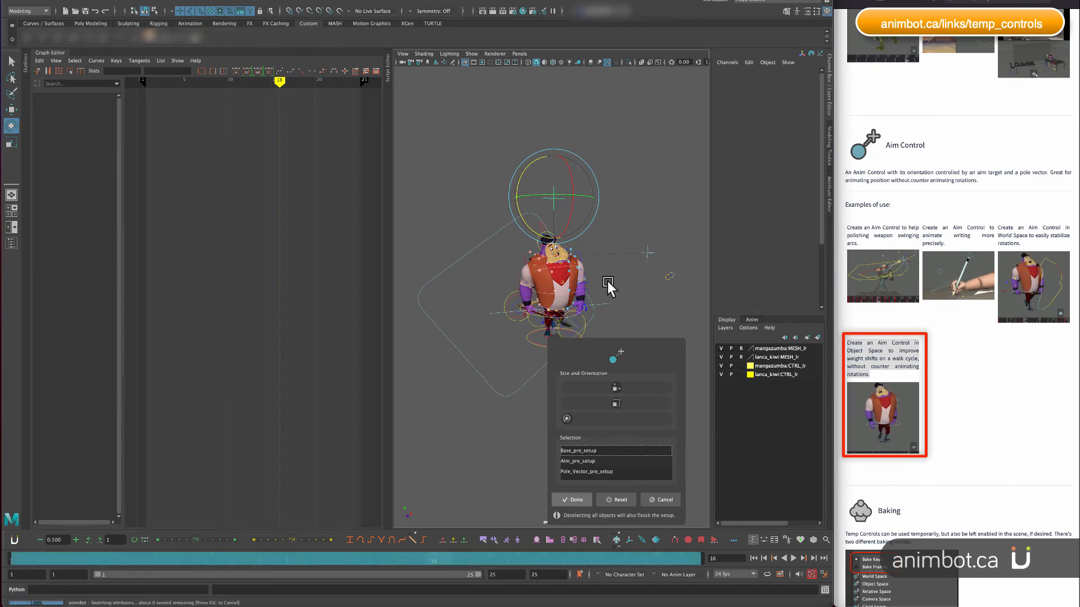
pyautogui.click(571, 499)
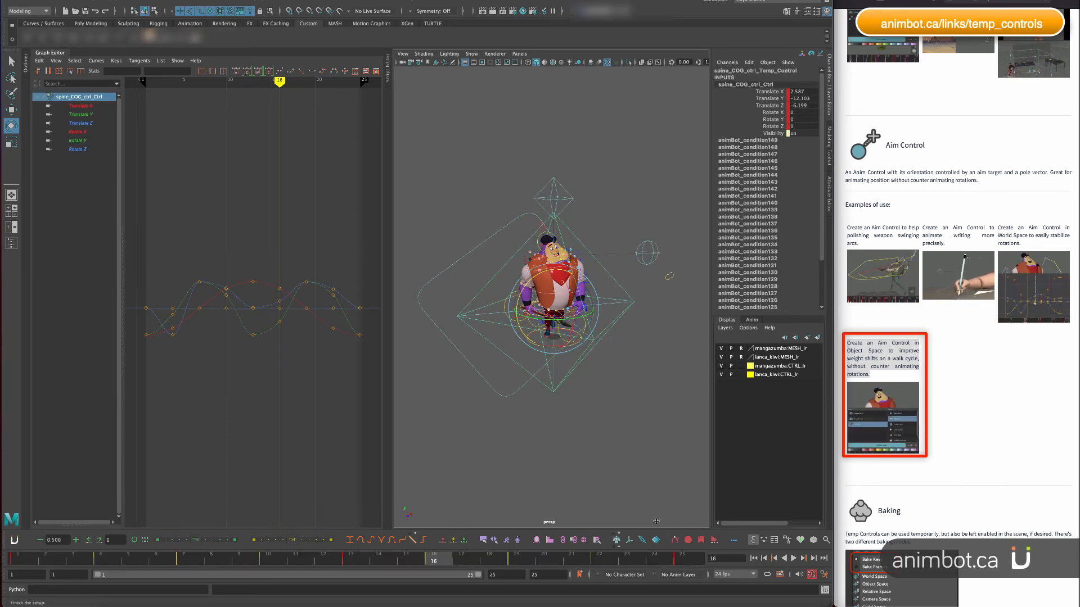
pyautogui.click(616, 540)
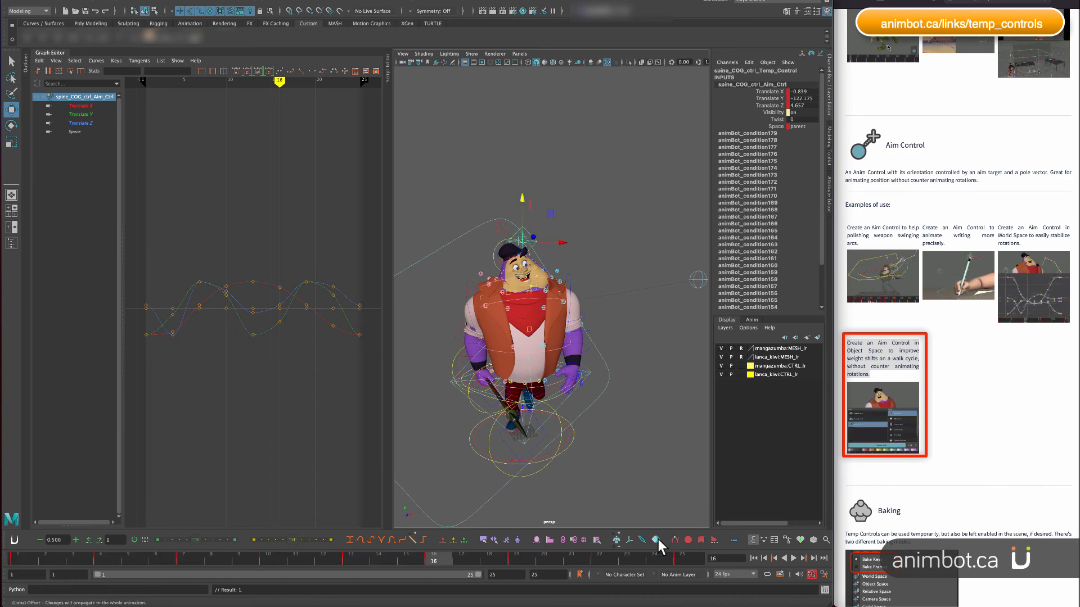
# Turn on Global Offset and swivel the hips via the spine_COG temp control.
pyautogui.click(499, 558)
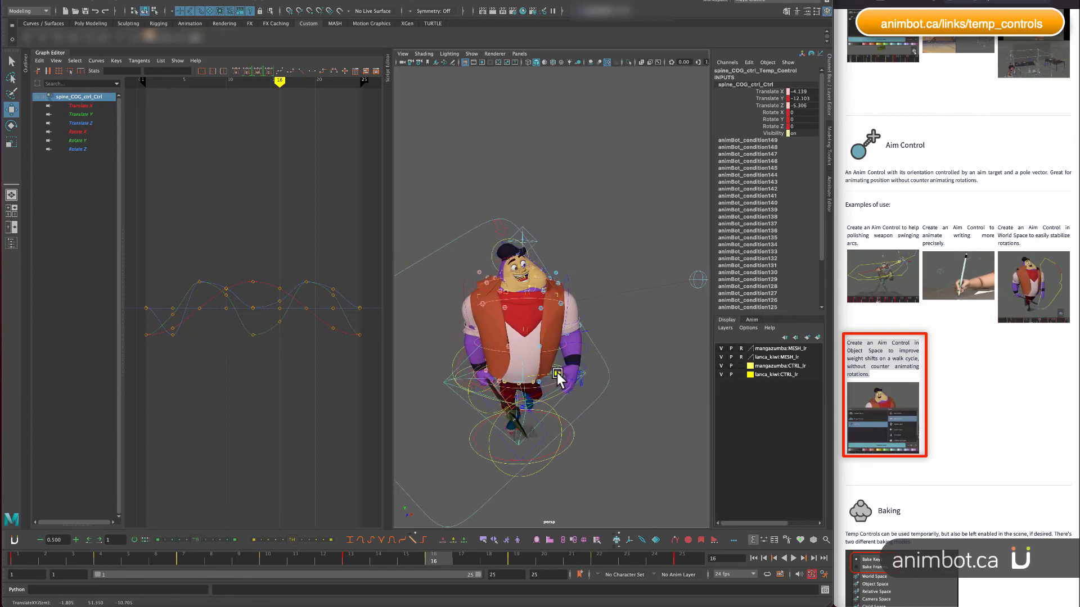
pyautogui.moveTo(558, 378); pyautogui.dragTo(584, 402)
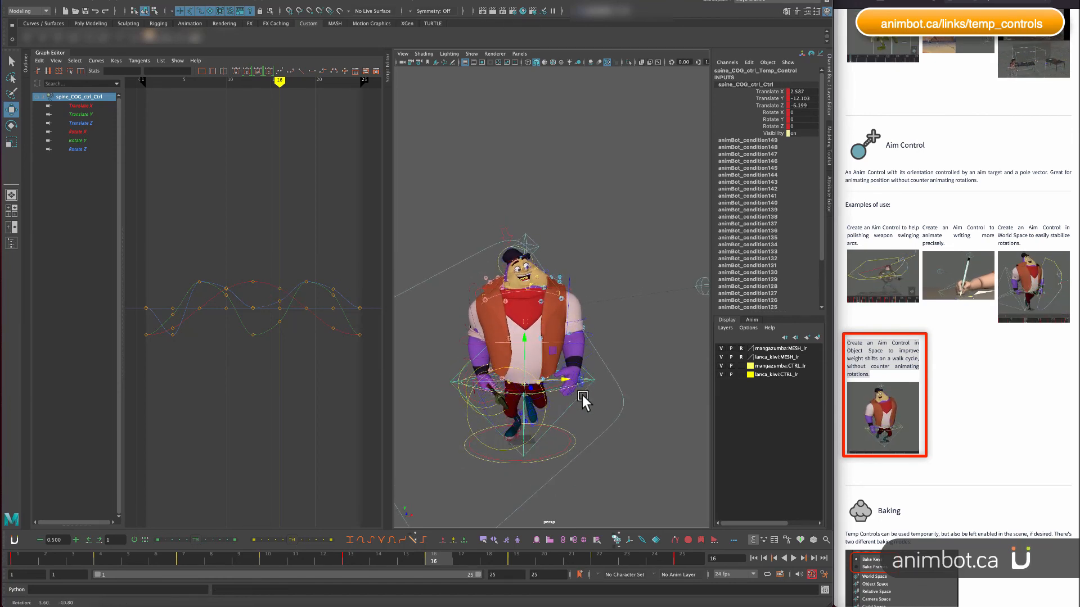